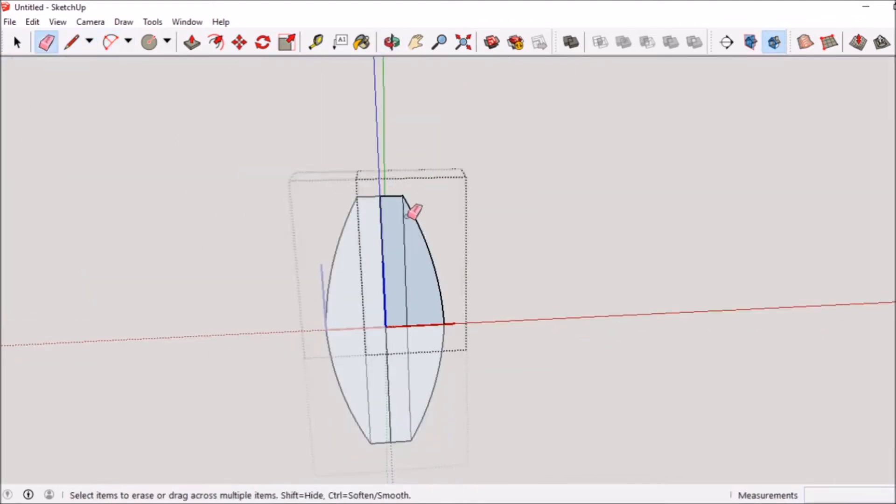
Step: Finish the ring profile edits, then load Ring1.stl from the desktop into Repetier-Host
click(239, 42)
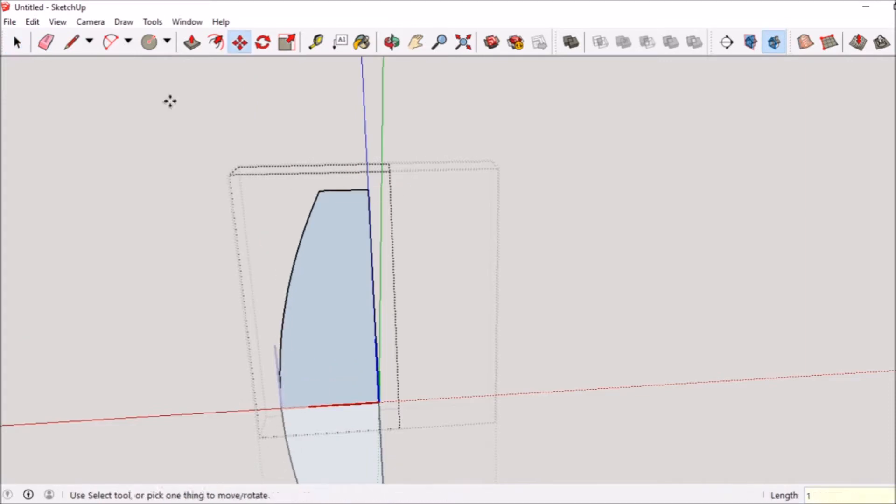
click(392, 40)
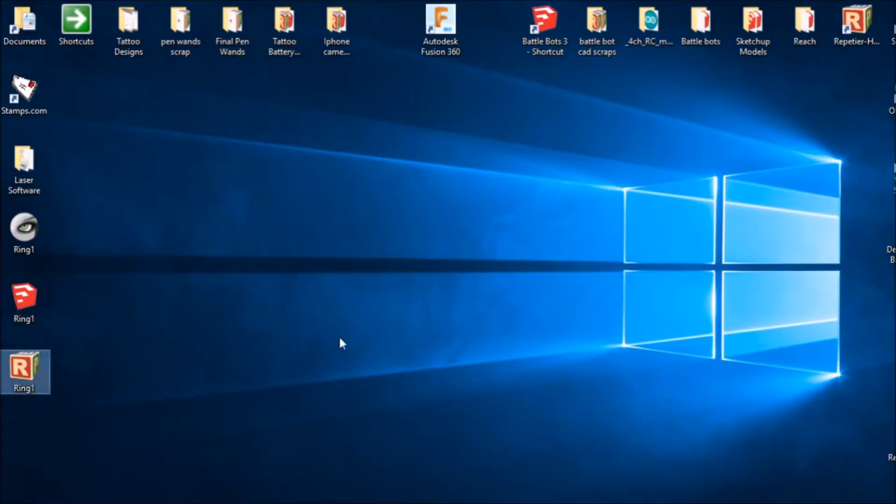
double_click(21, 366)
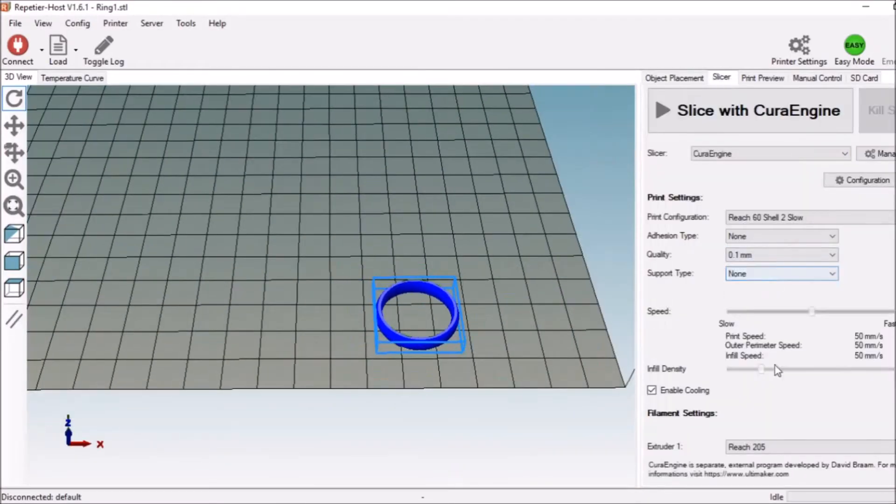